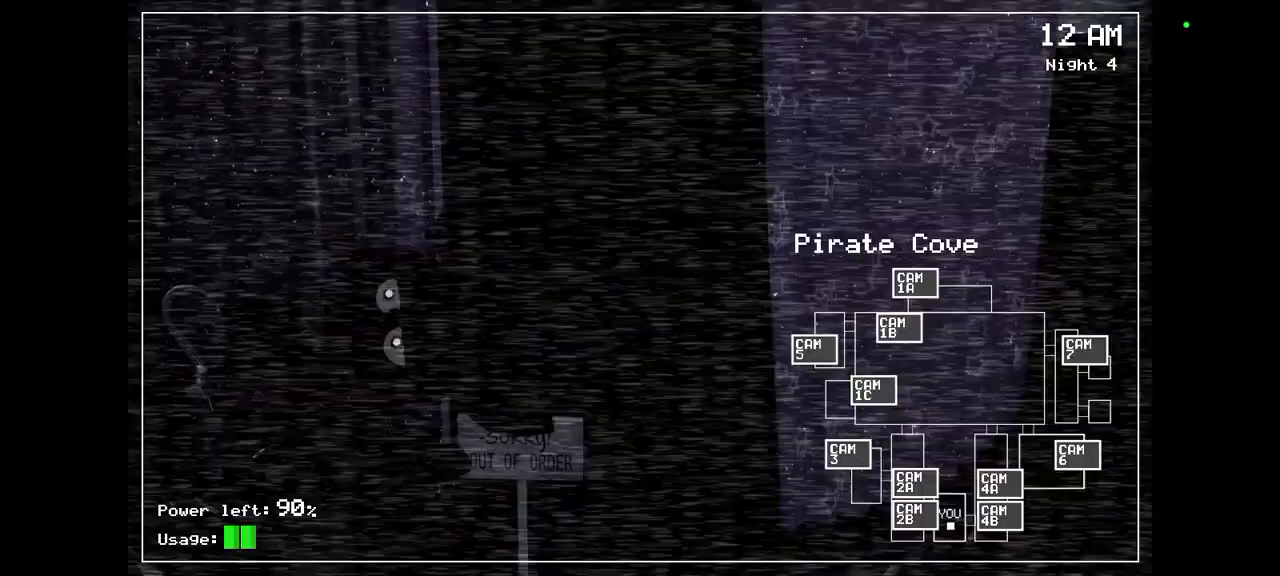
Lower the camera tablet, reopen the left door and check the right hallway light until 1 AM.
left_click(870, 395)
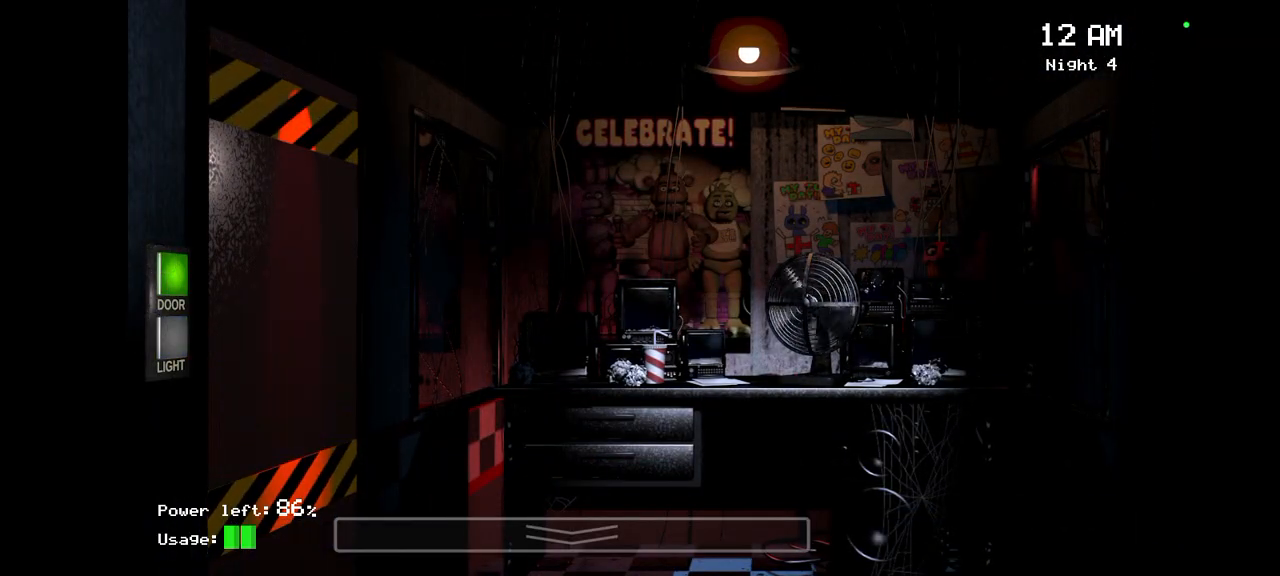
left_click(570, 530)
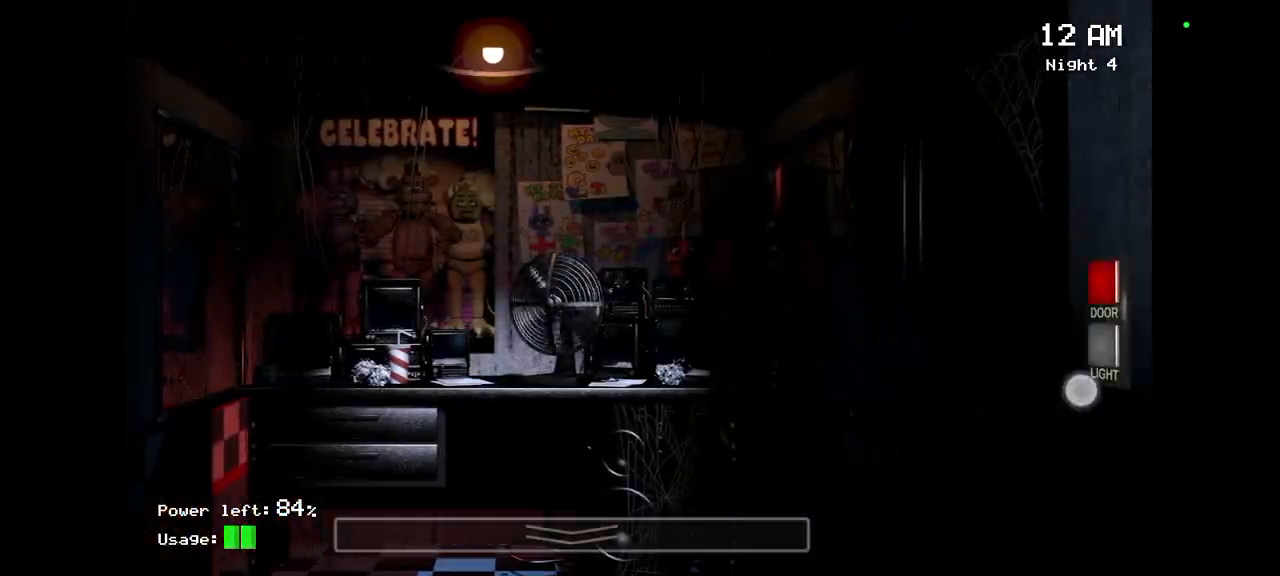
left_click(1107, 355)
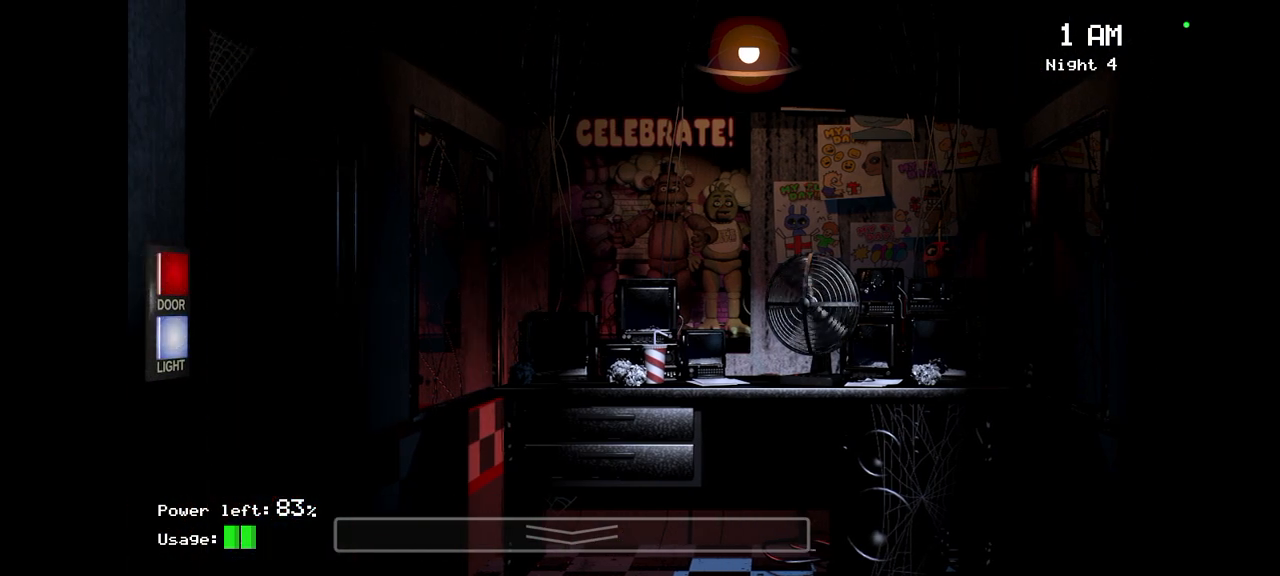
View Pirate Cove on CAM 1C, then toggle the right hallway light back in the office.
left_click(170, 343)
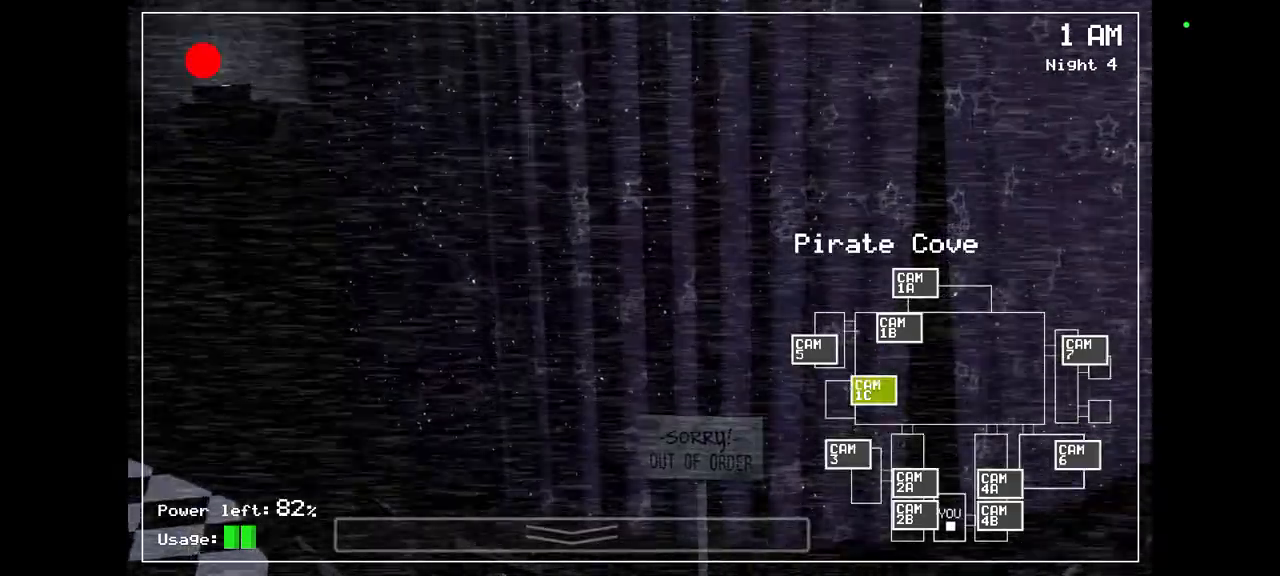
left_click(909, 282)
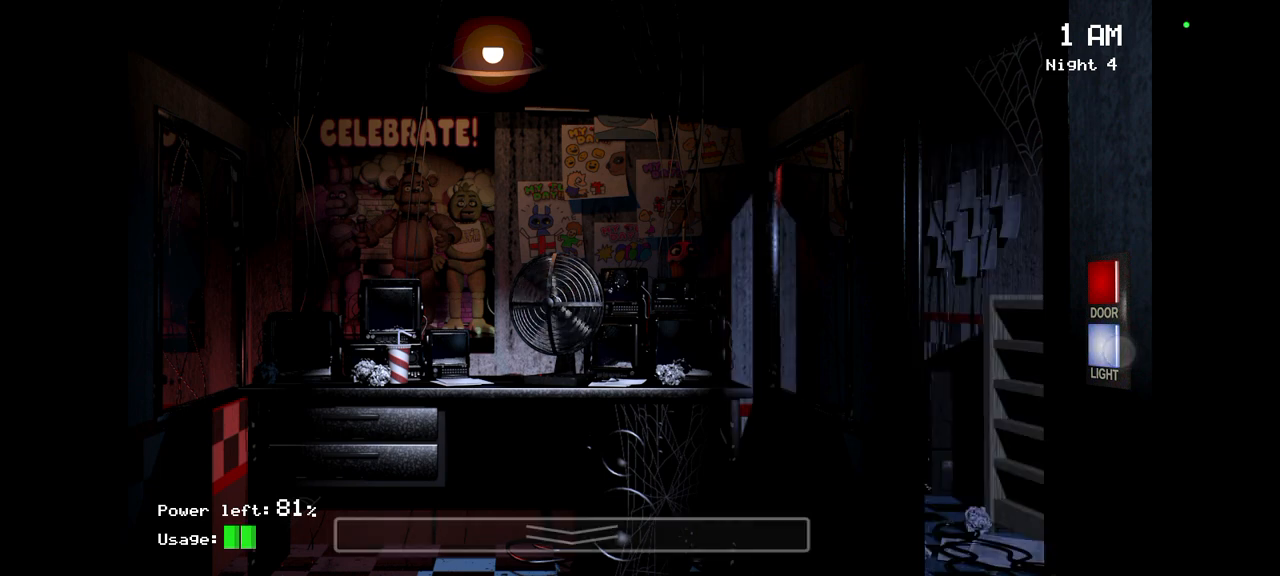
left_click(1103, 360)
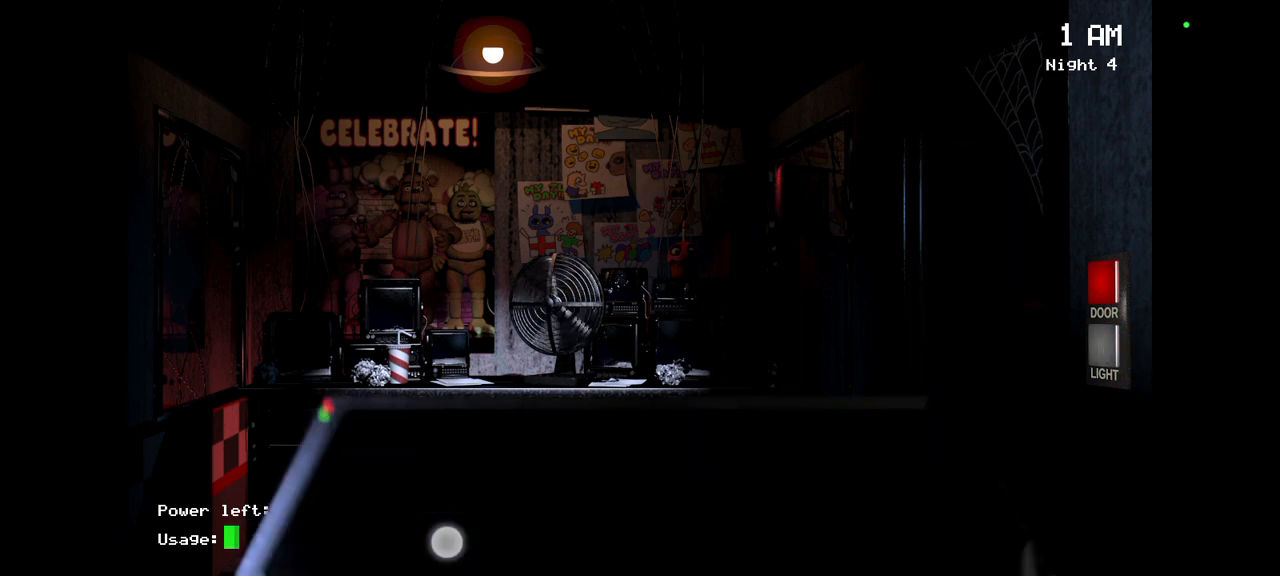
left_click(449, 540)
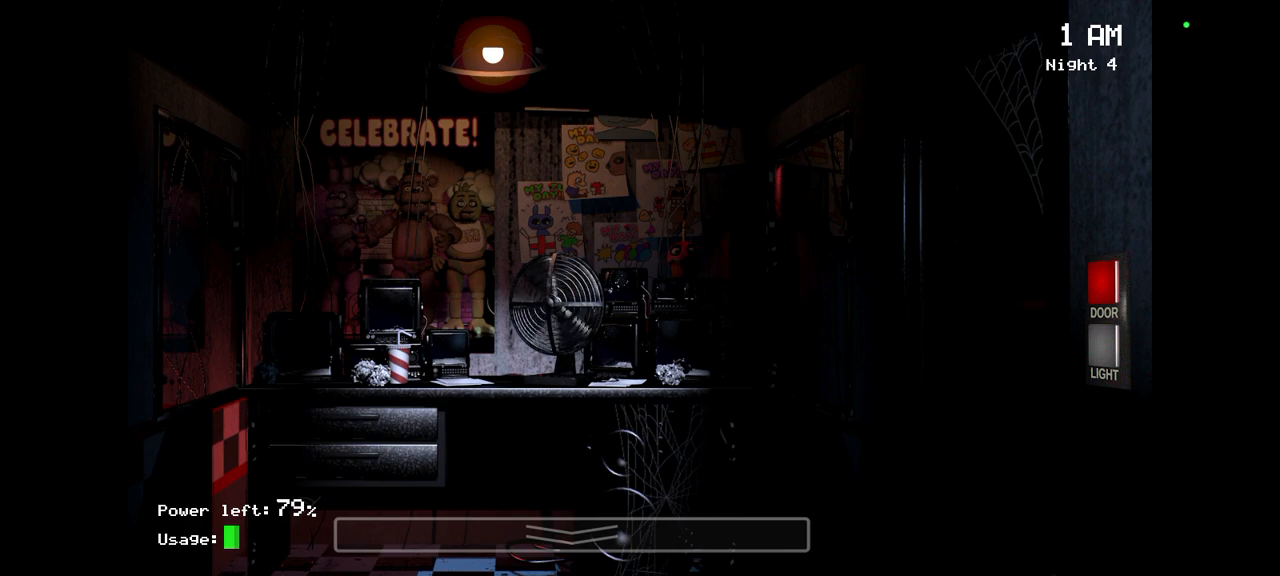
left_click(1104, 285)
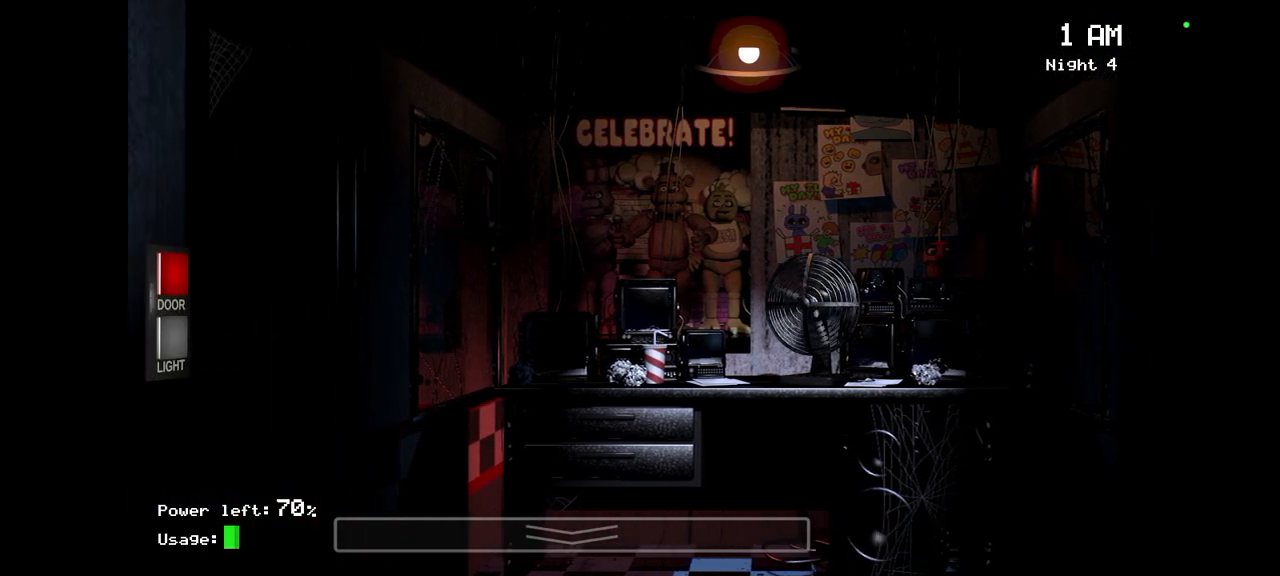
Raise the tablet to view CAM 1A Show Stage as 2 AM arrives.
left_click(174, 350)
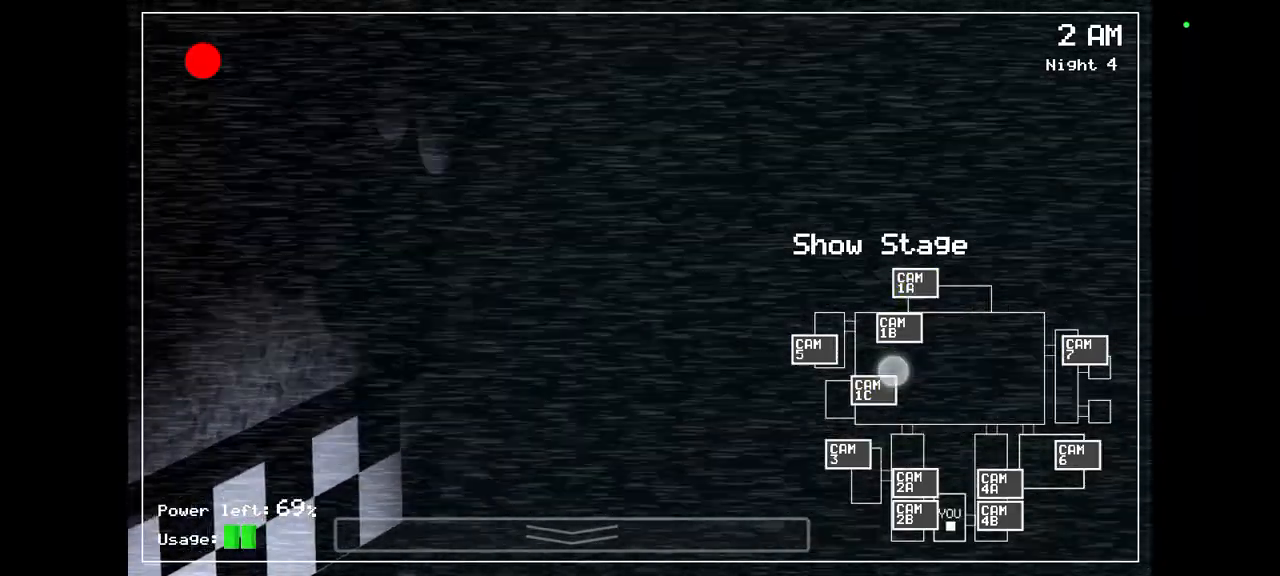
left_click(908, 285)
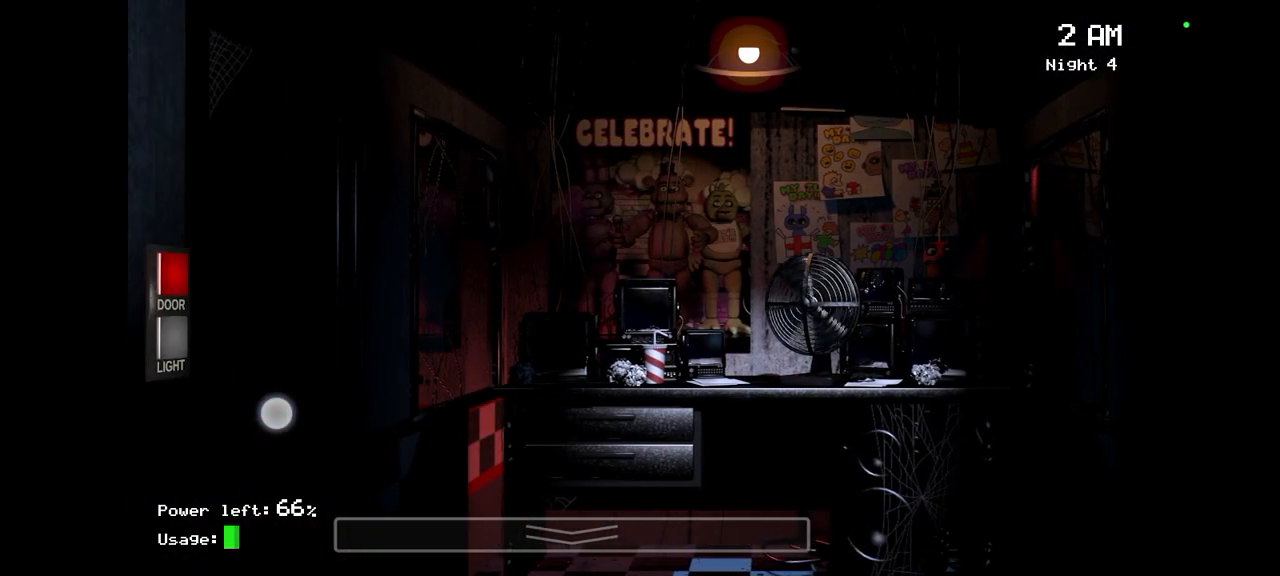
Pan to the right side and flash the right hallway light on and off.
left_click_drag(900, 300, 400, 300)
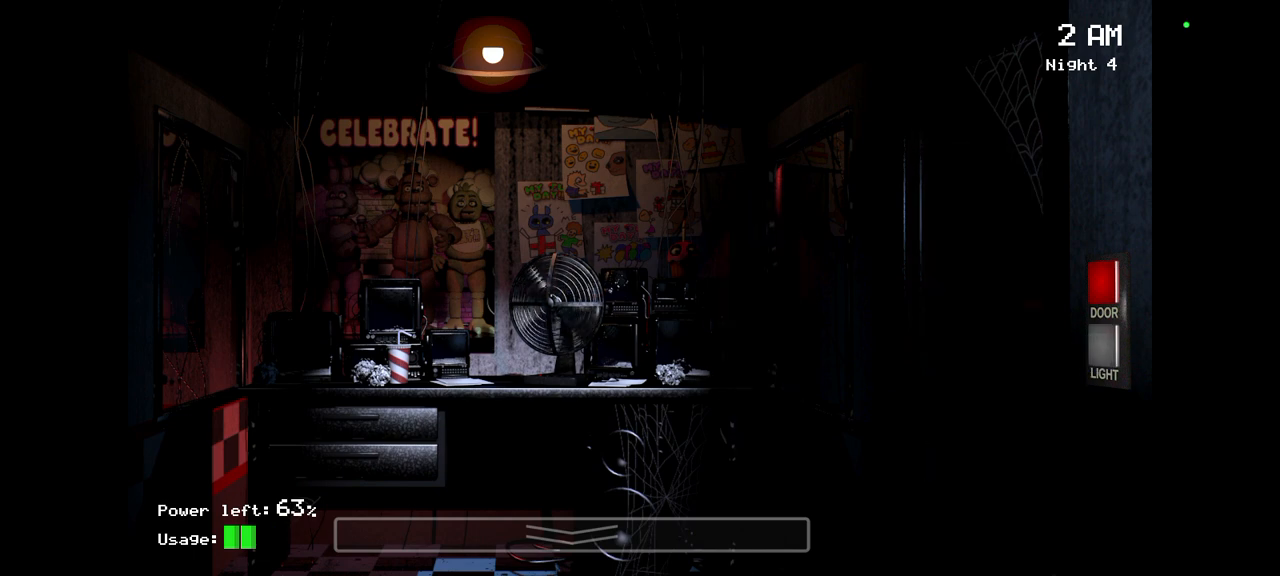
left_click(1107, 355)
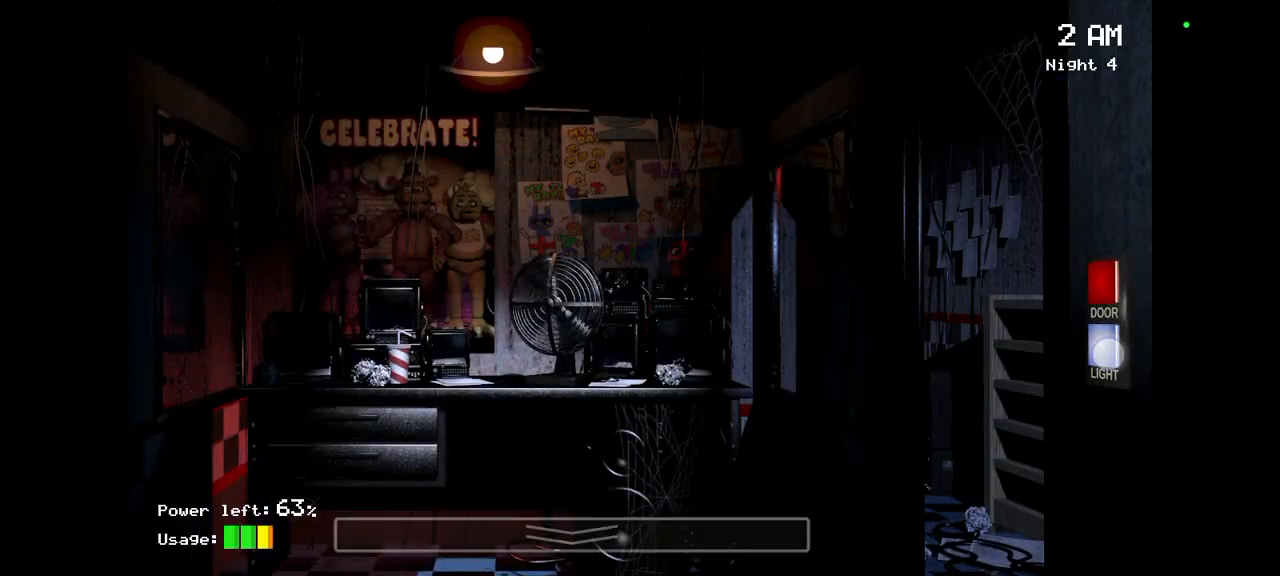
left_click(1112, 357)
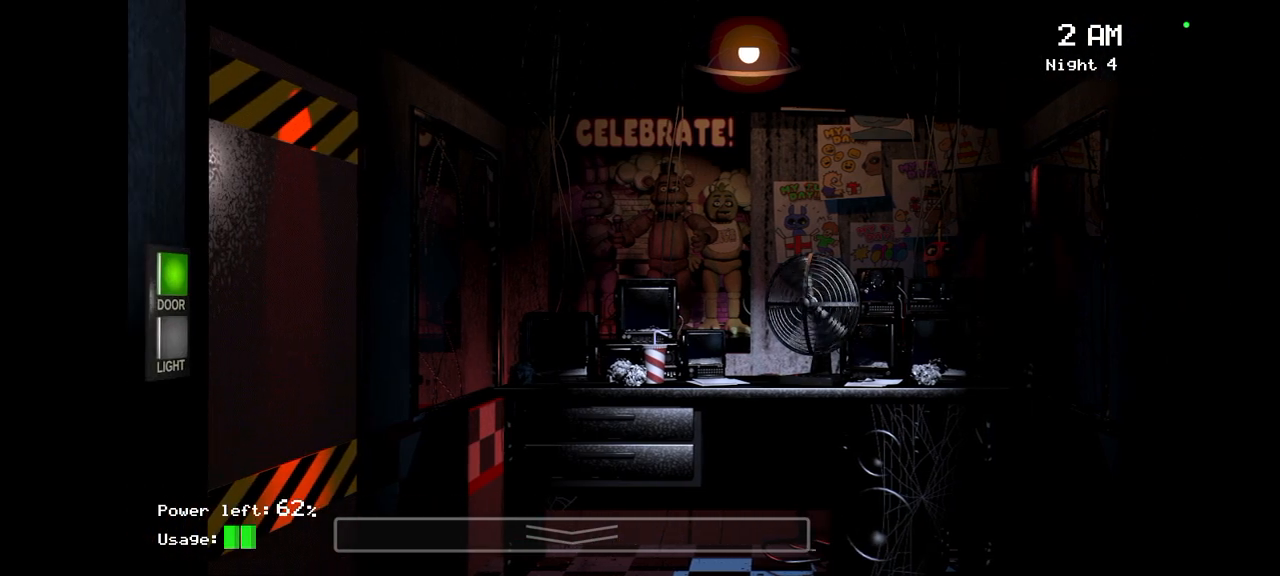
Reopen the left door, watch both doorways, and light the left hallway at 3 AM.
left_click(178, 352)
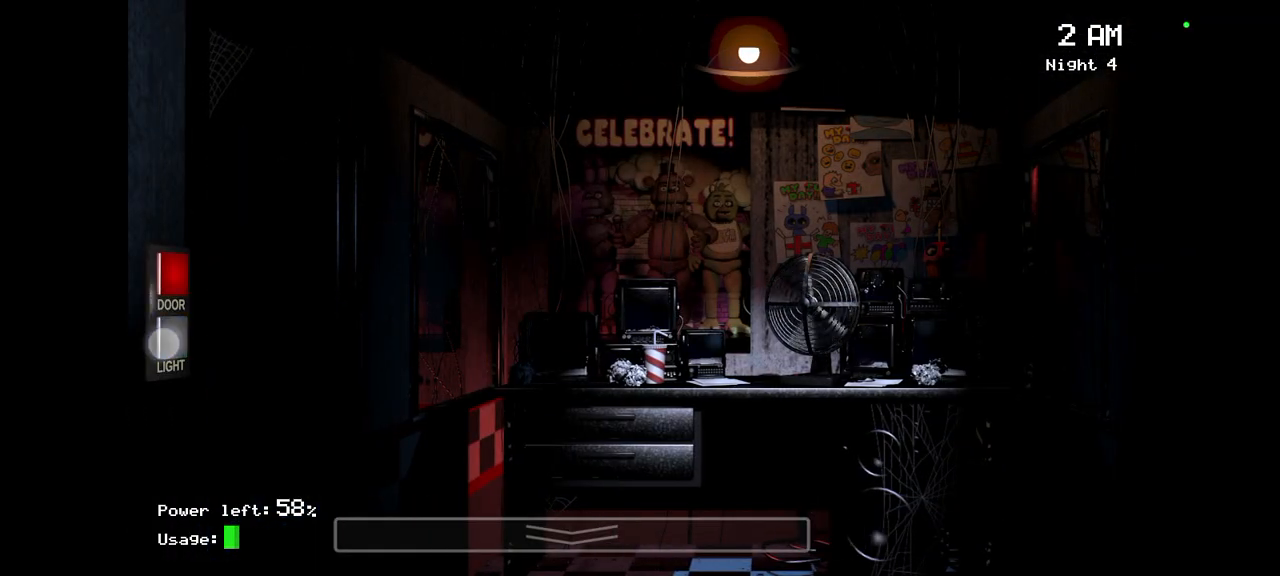
left_click(170, 340)
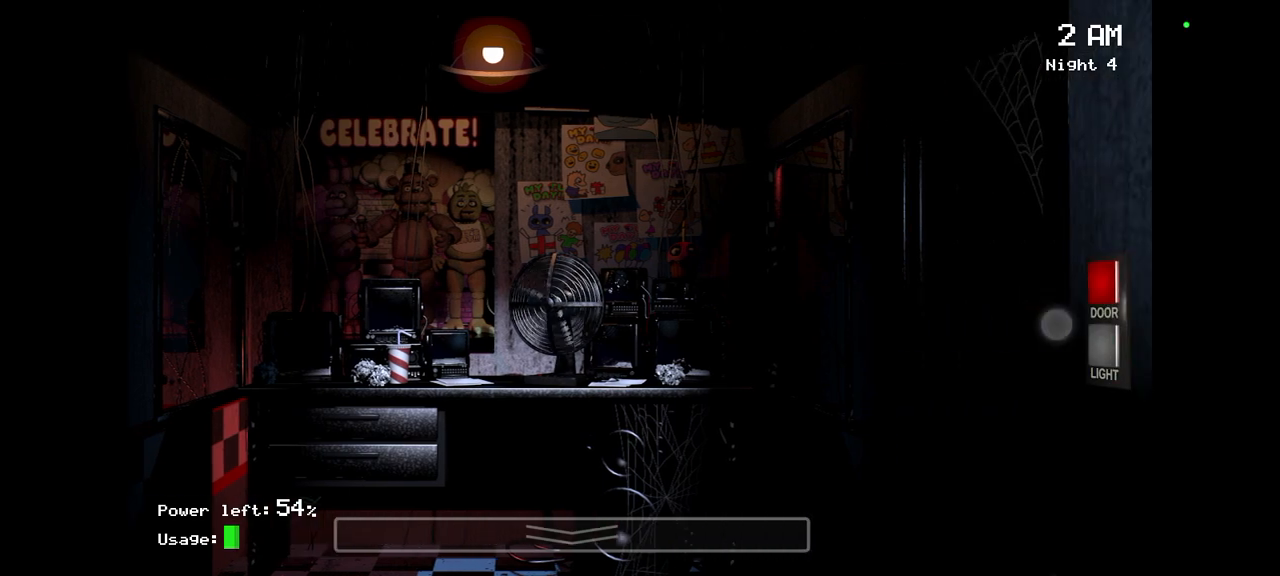
left_click(1105, 365)
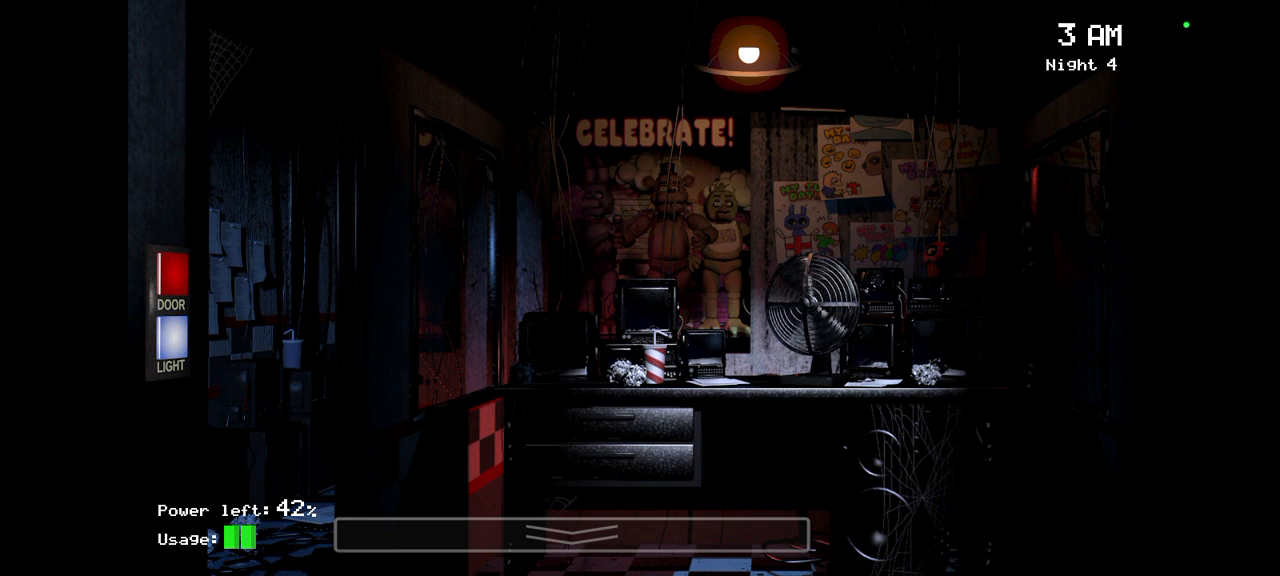
Shut the left door briefly, then open it again at 36% power.
left_click(570, 530)
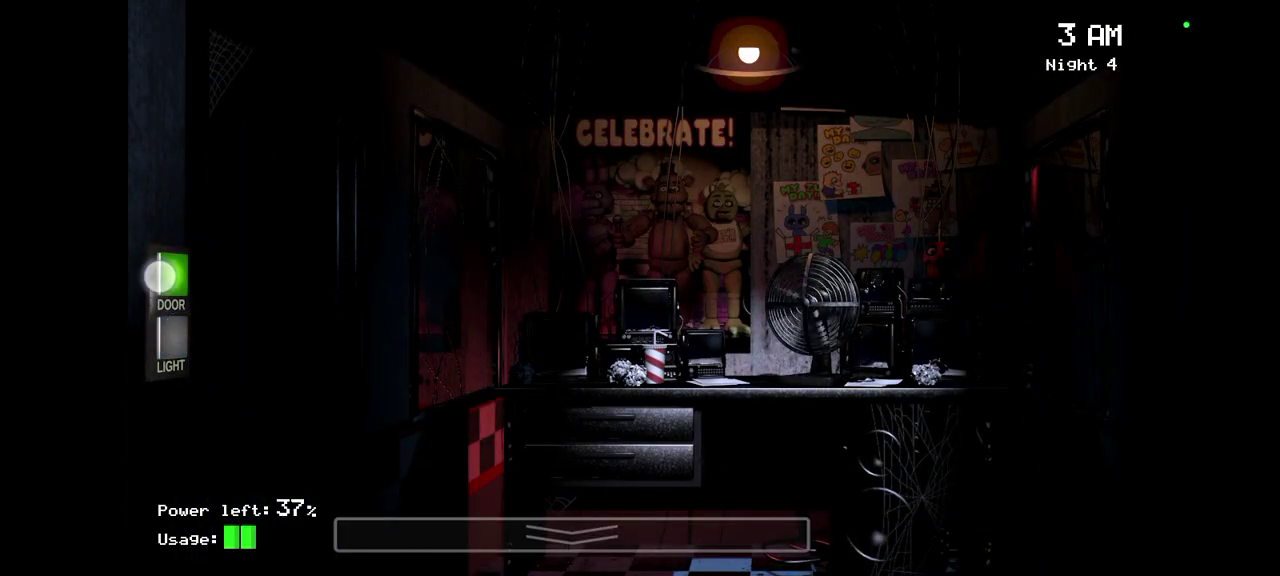
left_click(168, 343)
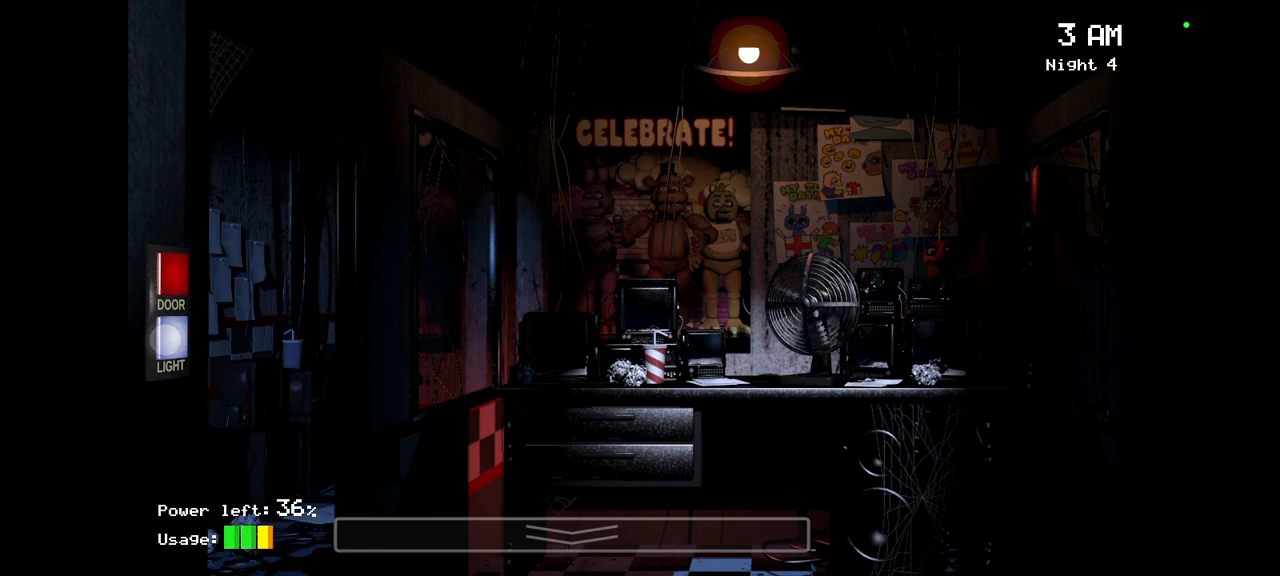